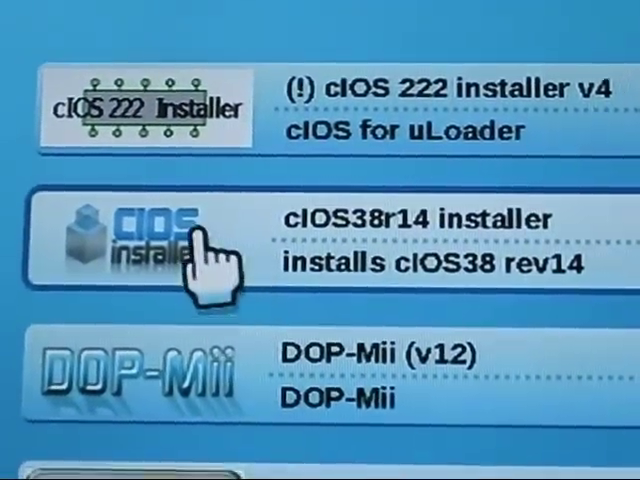
Launch the cIOS38r14 installer from the Homebrew Channel list
left_click(200, 240)
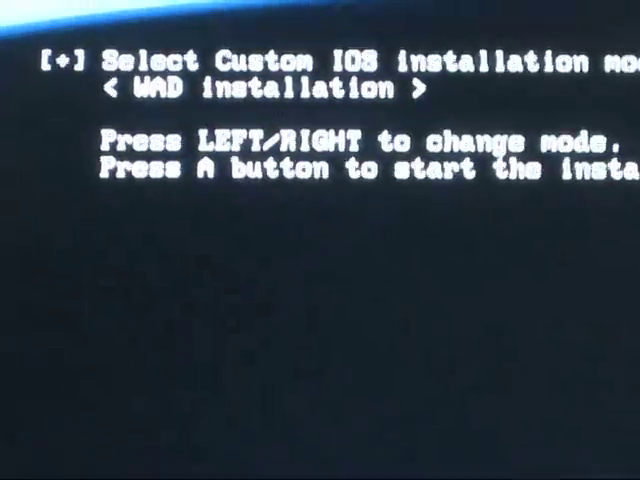
key("Right")
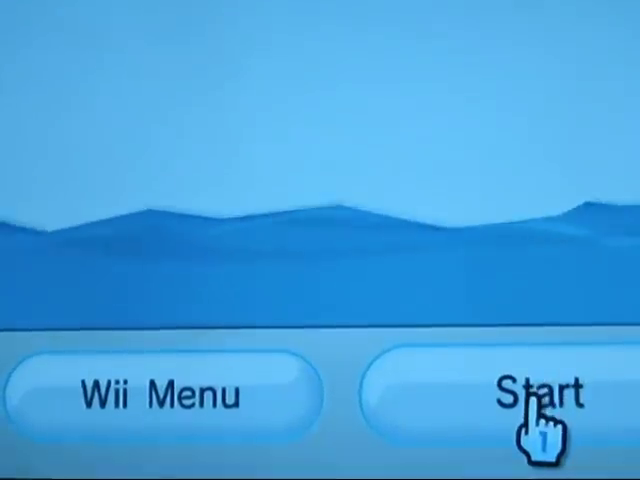
Start the Homebrew Channel from its channel screen
left_click(530, 393)
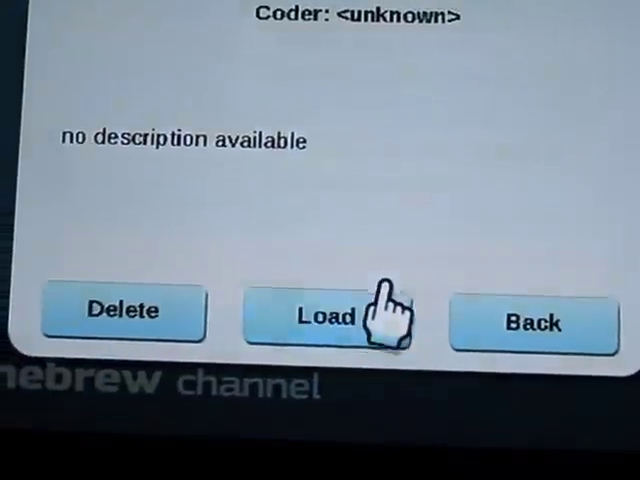
Load WAD Manager and confirm IOS249 as the IOS version
left_click(321, 314)
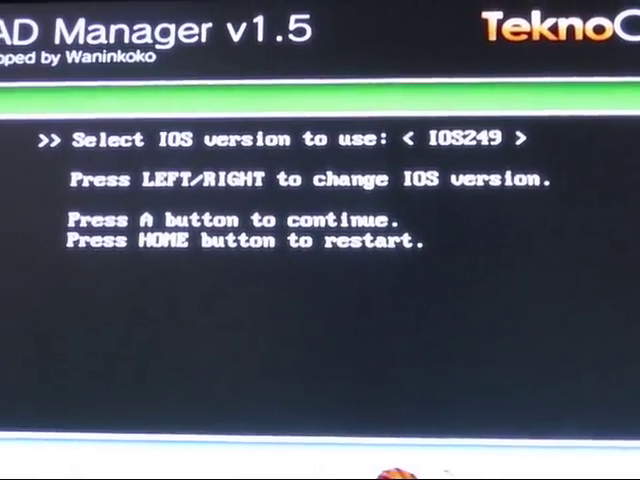
key("a")
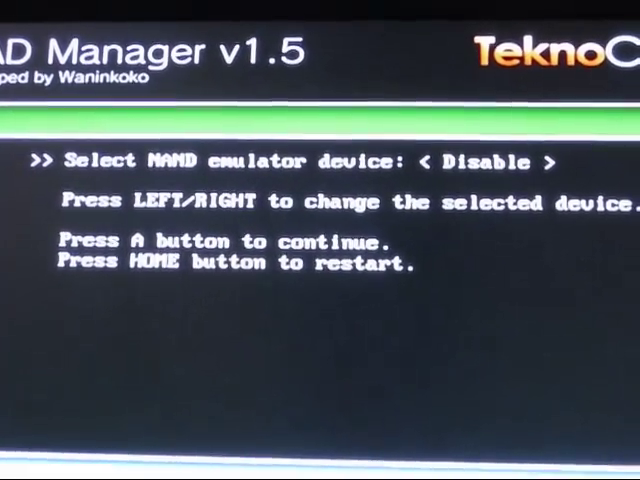